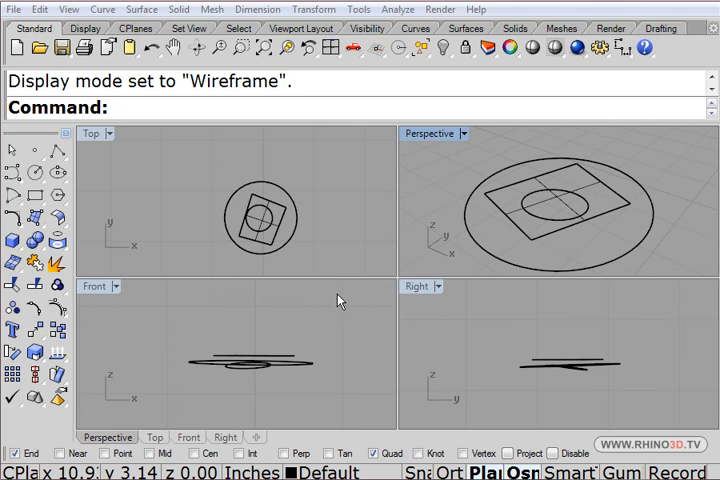
pyautogui.moveTo(236, 206)
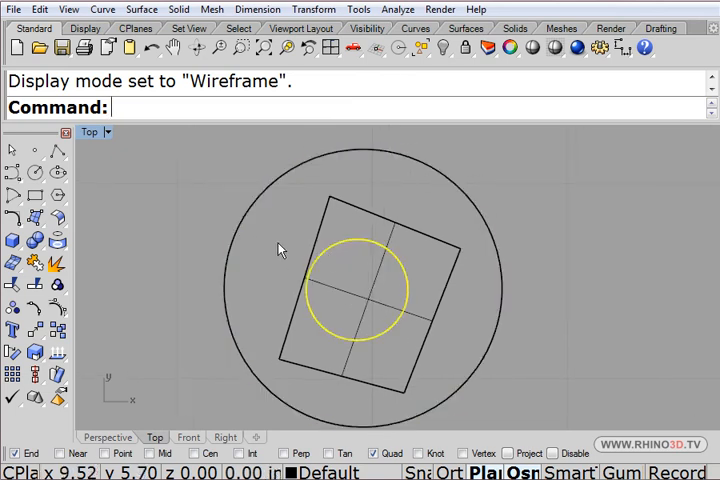
# Maximize the Top viewport so the traced circles and quadrilateral show large from above.
pyautogui.click(122, 208)
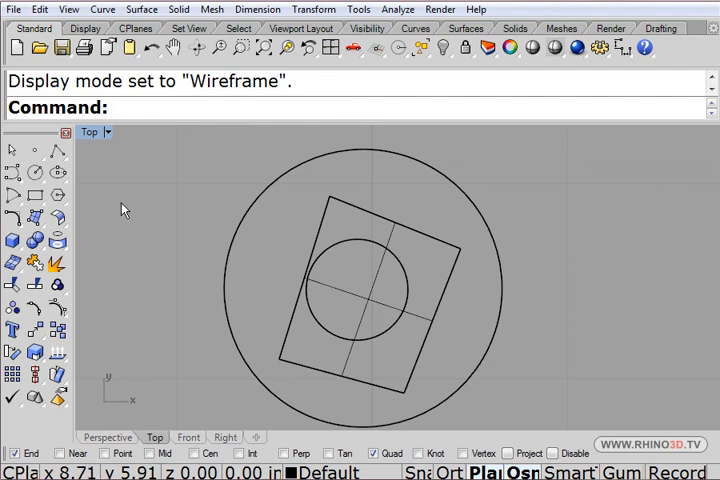
pyautogui.moveTo(228, 152)
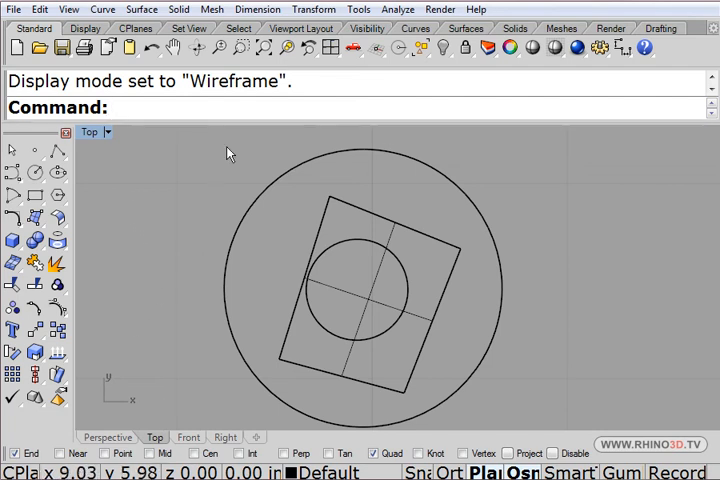
# Measure 0.52 inches across the inner circle between its top and bottom quadrant points.
pyautogui.click(396, 8)
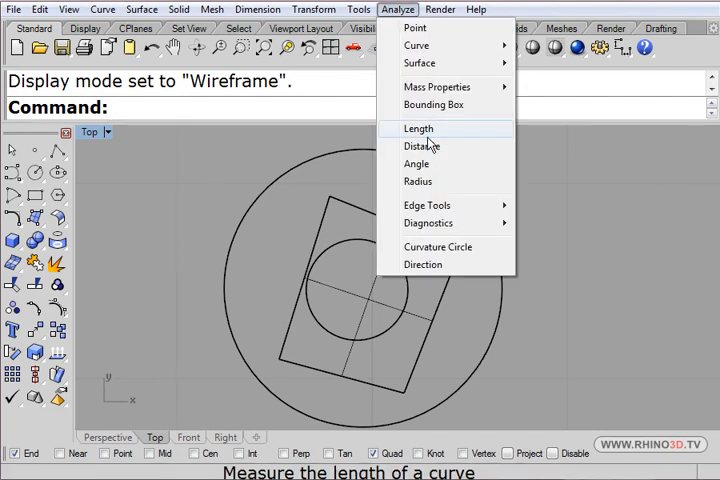
pyautogui.click(422, 146)
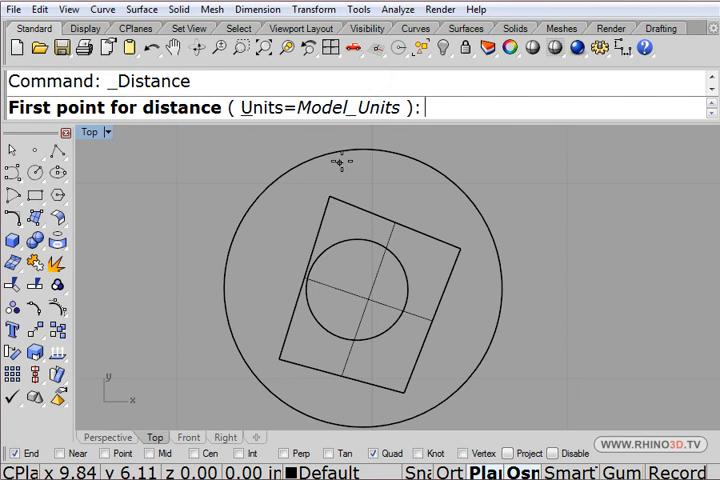
pyautogui.click(360, 150)
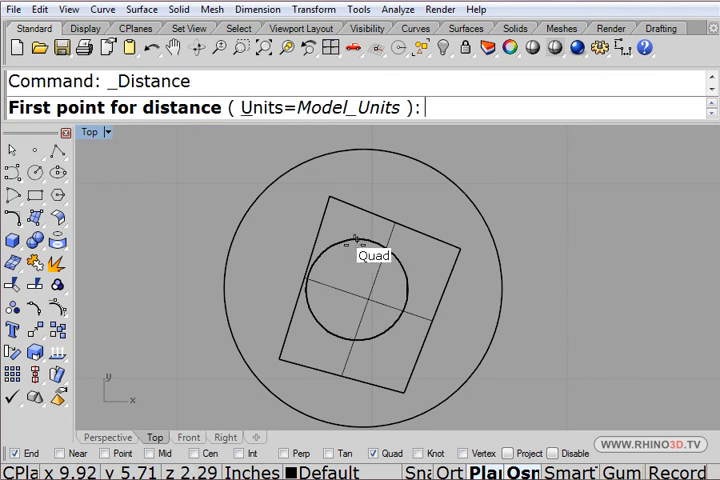
pyautogui.click(354, 242)
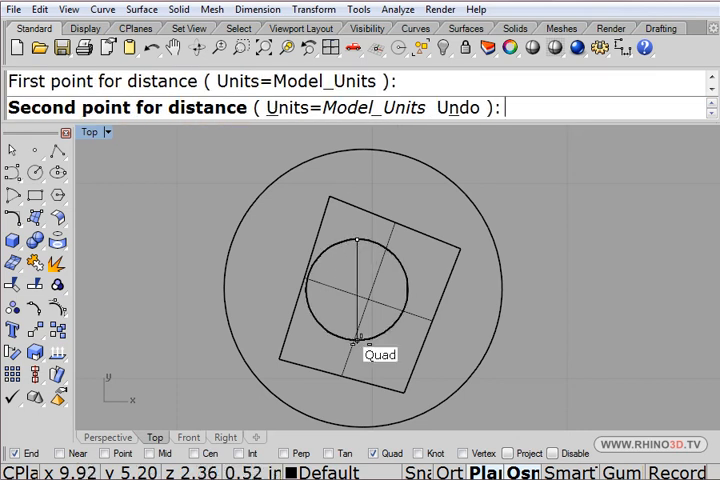
pyautogui.click(354, 338)
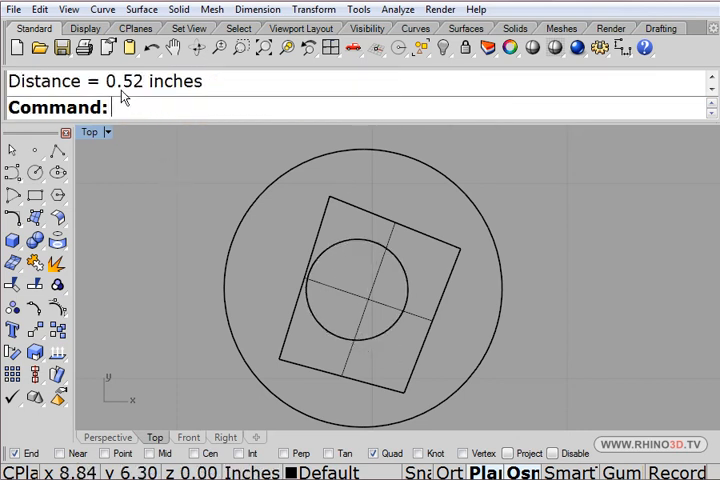
pyautogui.moveTo(156, 224)
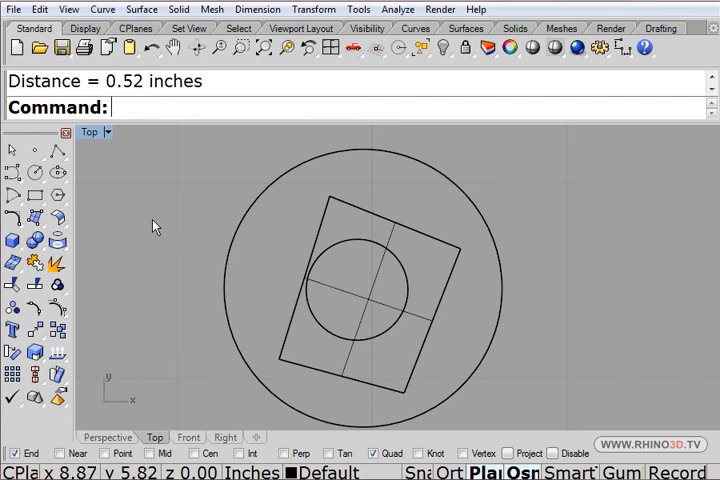
pyautogui.moveTo(130, 220)
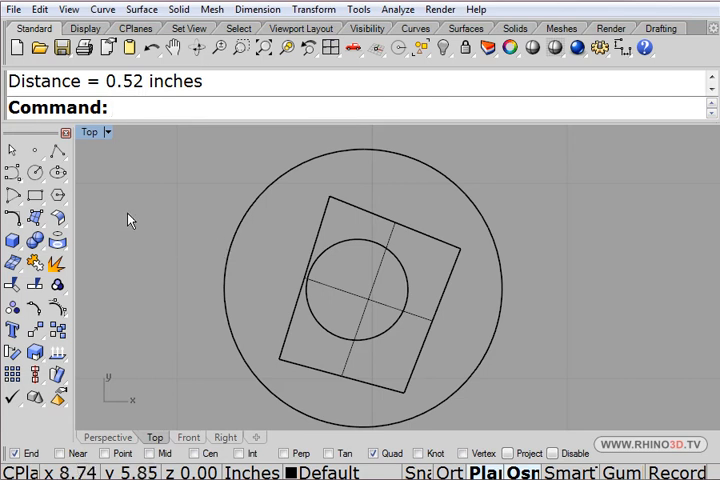
pyautogui.moveTo(108, 284)
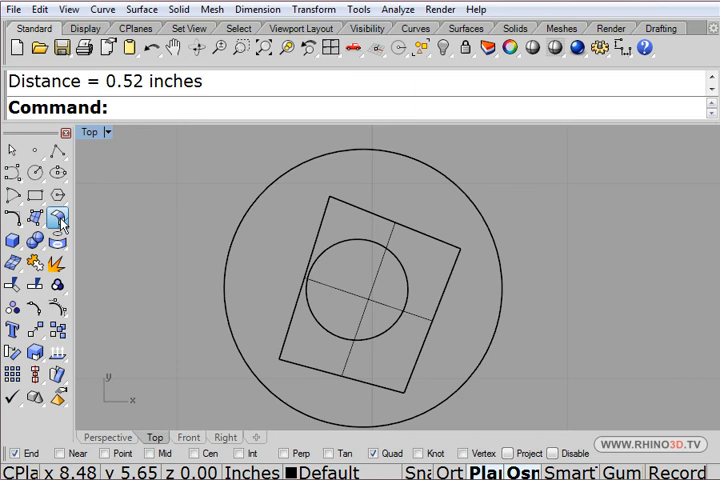
# Extend the tilted quadrilateral surface so it fully surrounds both concentric circles.
pyautogui.click(56, 218)
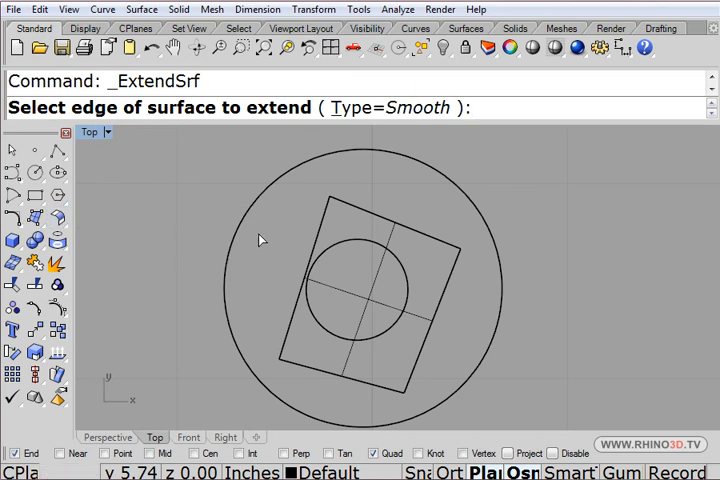
pyautogui.write('2')
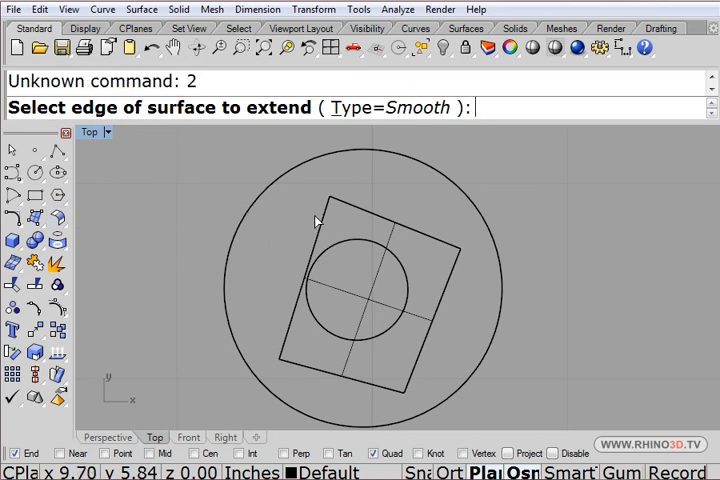
pyautogui.click(316, 220)
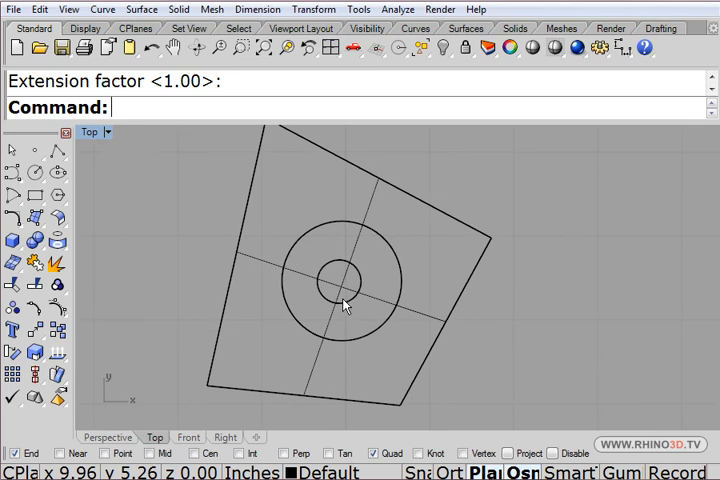
pyautogui.moveTo(432, 264)
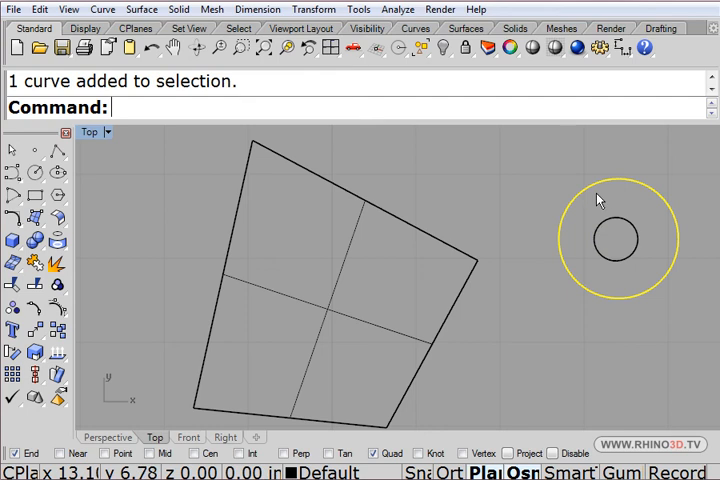
# Draw a 1.42-diameter circle centred on the crosshair intersection inside the outline.
pyautogui.click(110, 216)
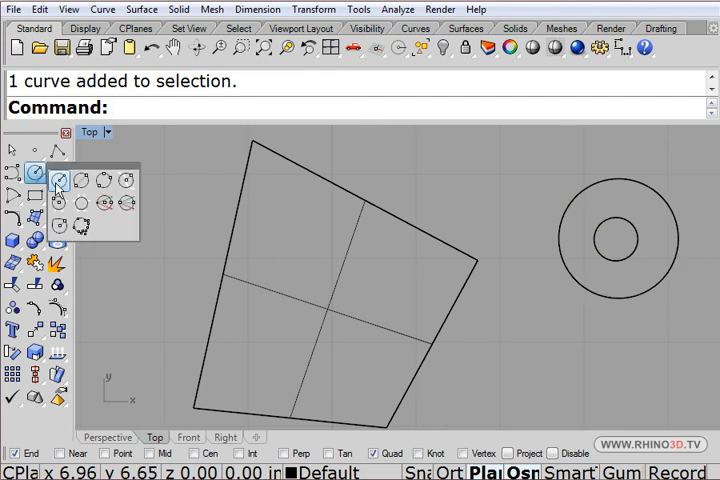
pyautogui.click(60, 178)
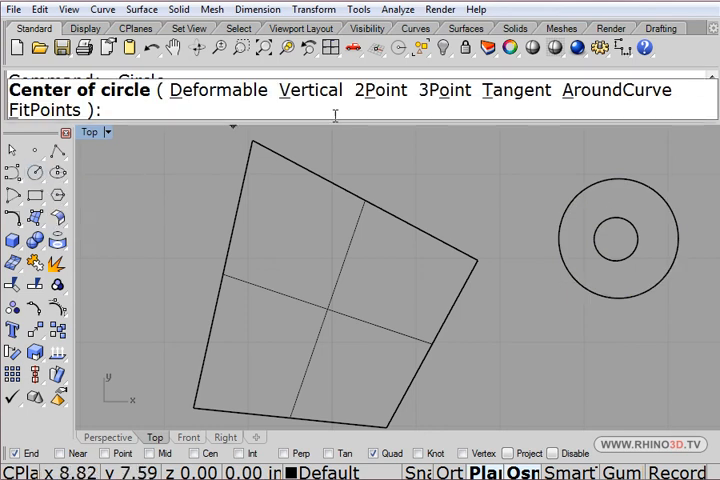
pyautogui.moveTo(326, 312)
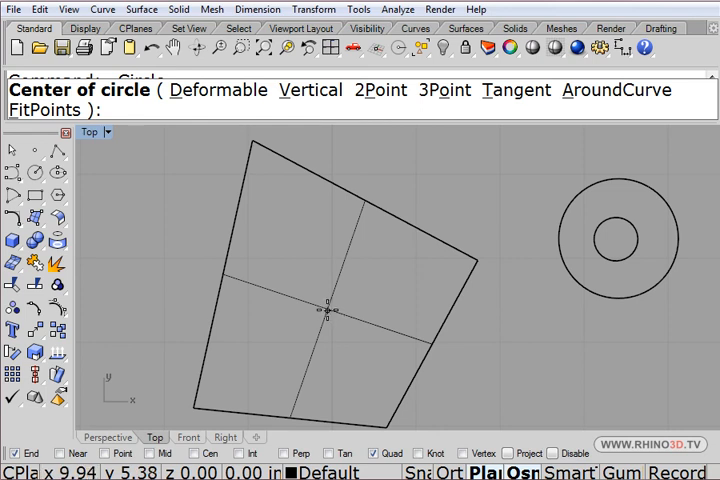
pyautogui.click(328, 308)
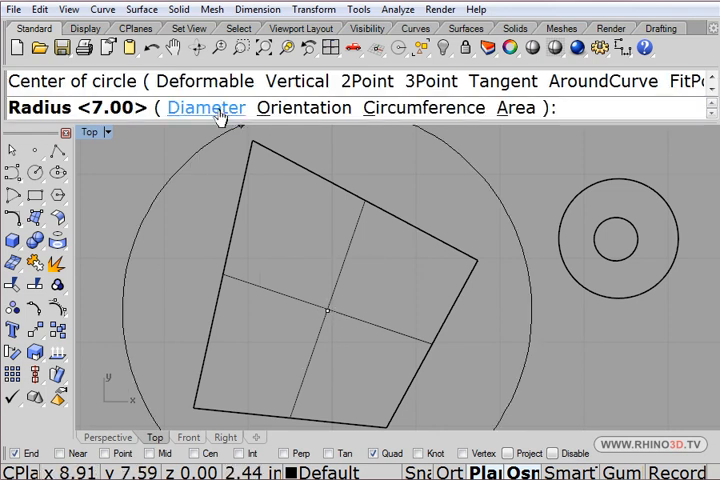
pyautogui.click(206, 108)
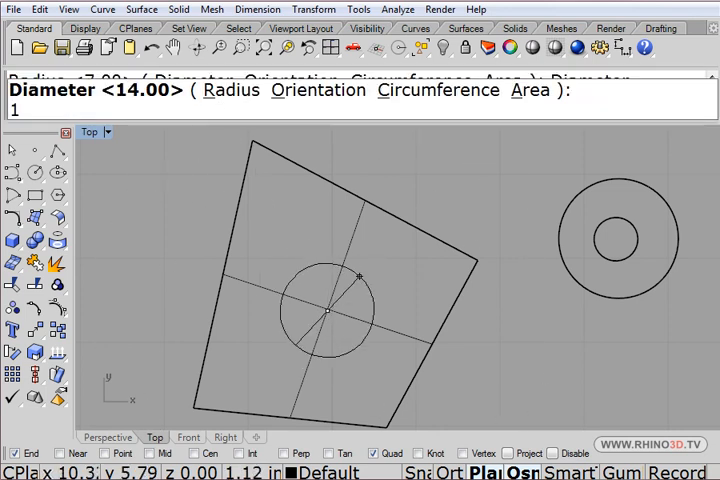
pyautogui.write('.4')
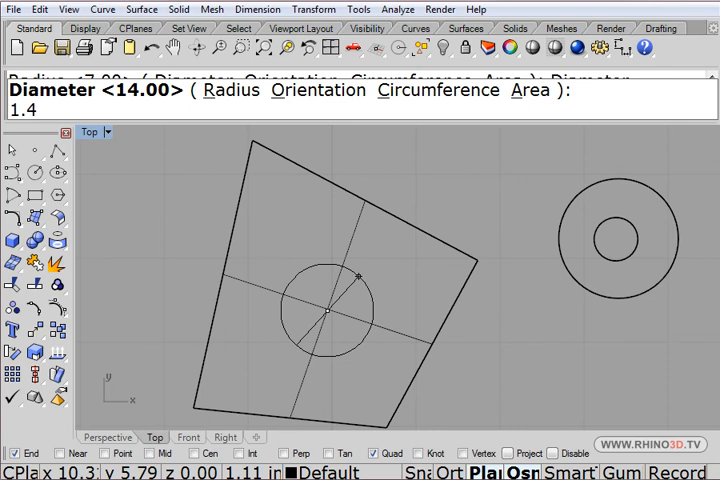
pyautogui.write('2')
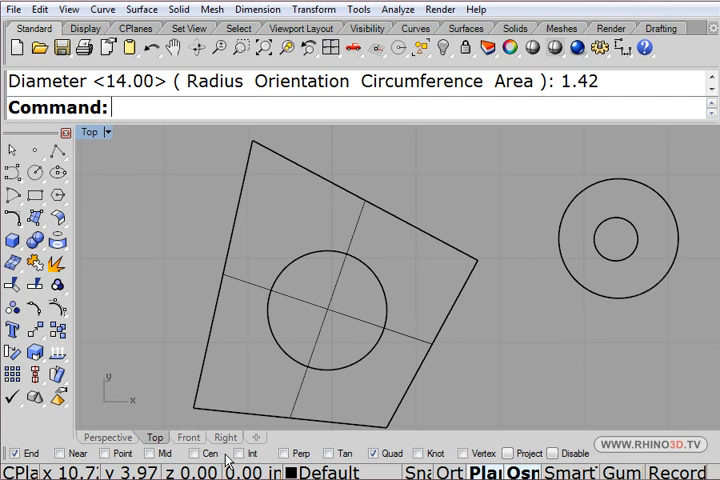
pyautogui.moveTo(260, 364)
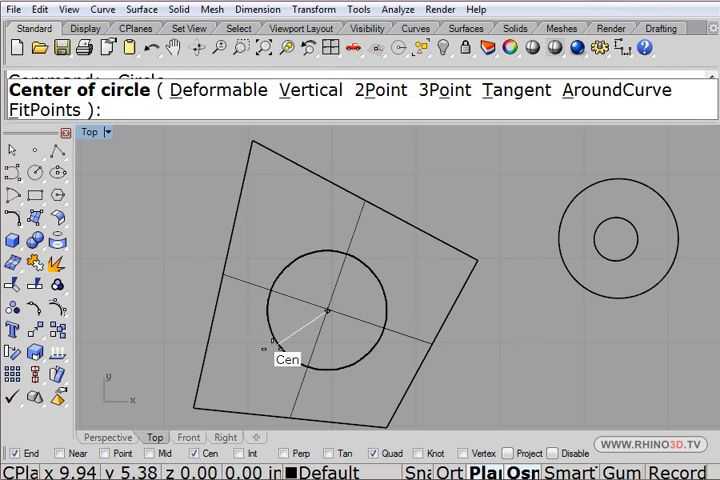
# Draw a concentric 0.52-diameter circle for the centre hole.
pyautogui.click(330, 310)
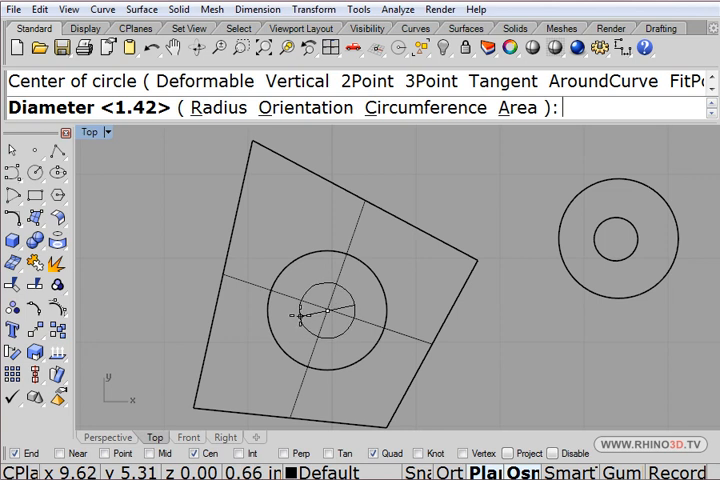
pyautogui.write('.52')
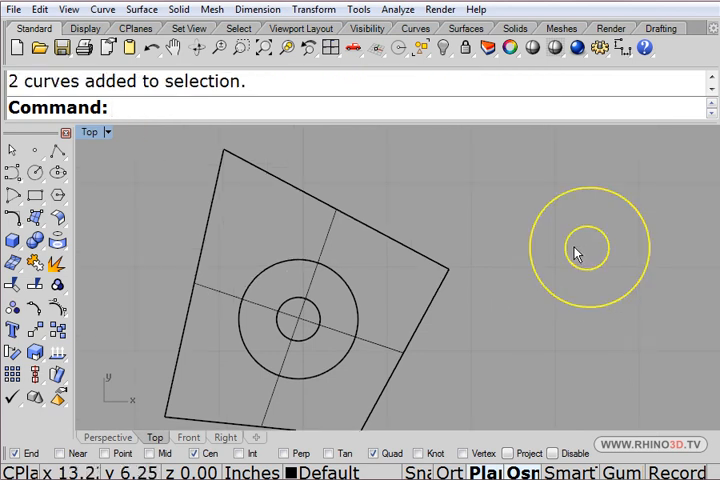
# Delete the spare right-hand circles and select the centred concentric pair in the four-view layout.
pyautogui.press('Delete')
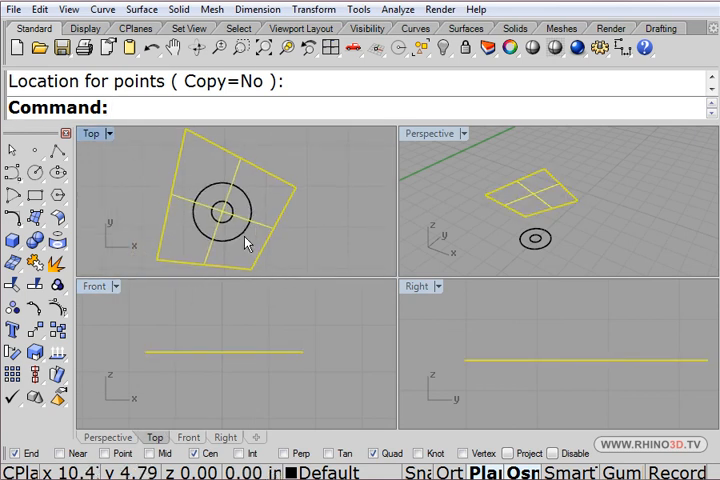
pyautogui.click(296, 240)
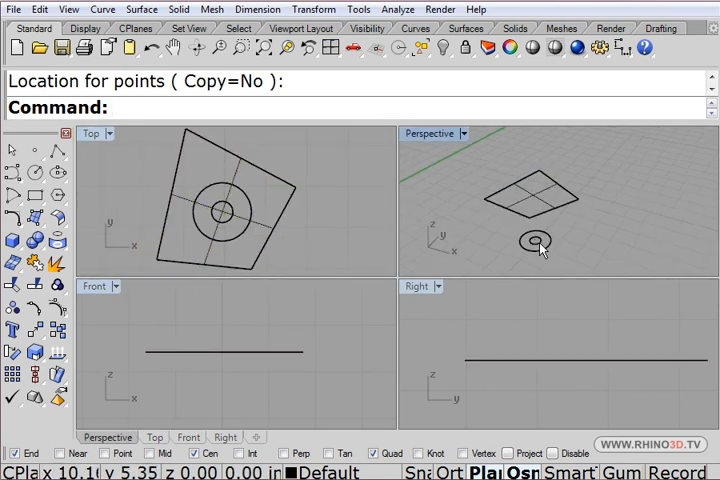
pyautogui.moveTo(144, 172)
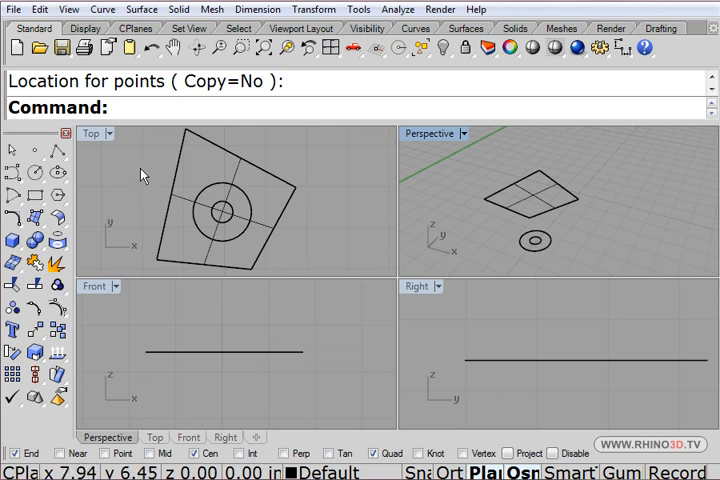
pyautogui.click(224, 210)
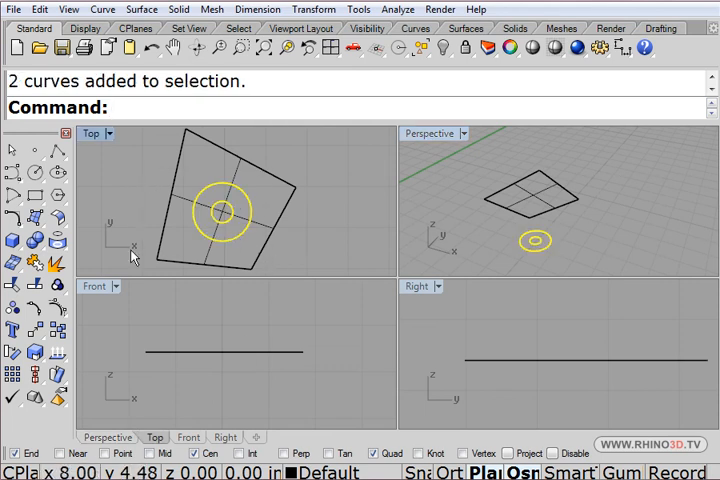
# Extrude the concentric circles one direction (BothSides=No) into a shaded hollow cylindrical boss.
pyautogui.click(12, 242)
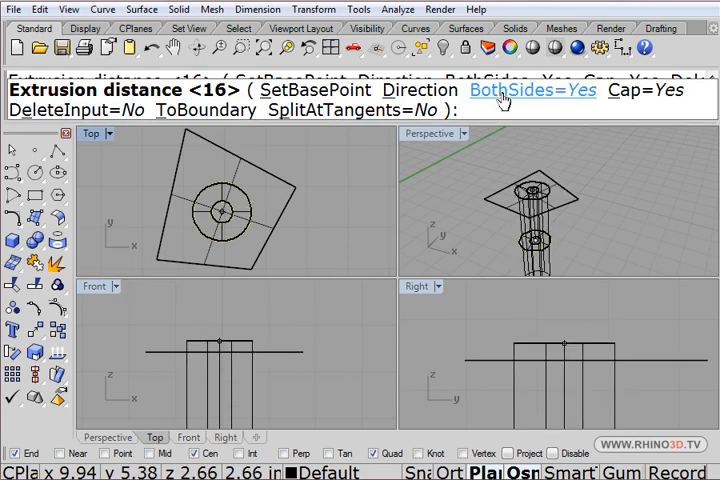
pyautogui.click(520, 90)
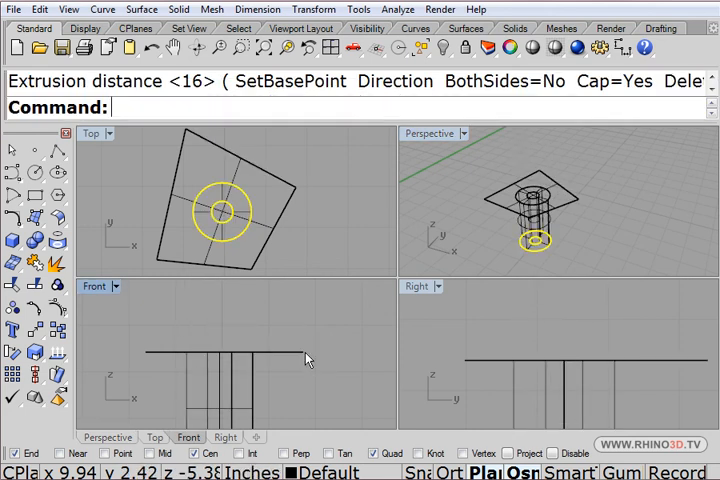
pyautogui.doubleClick(430, 132)
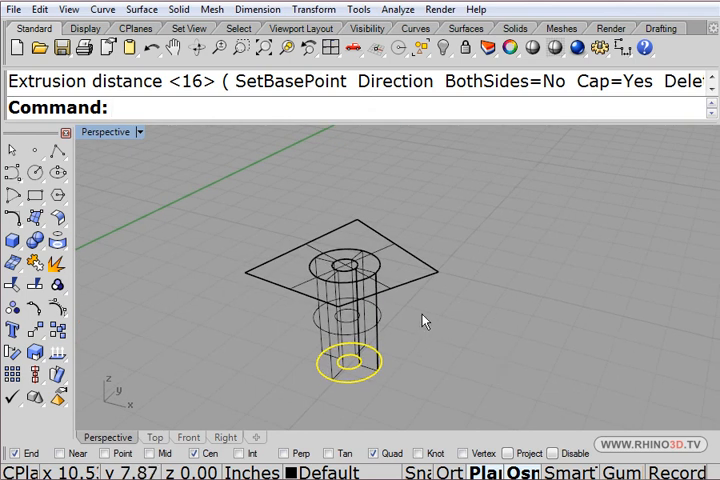
pyautogui.press('Delete')
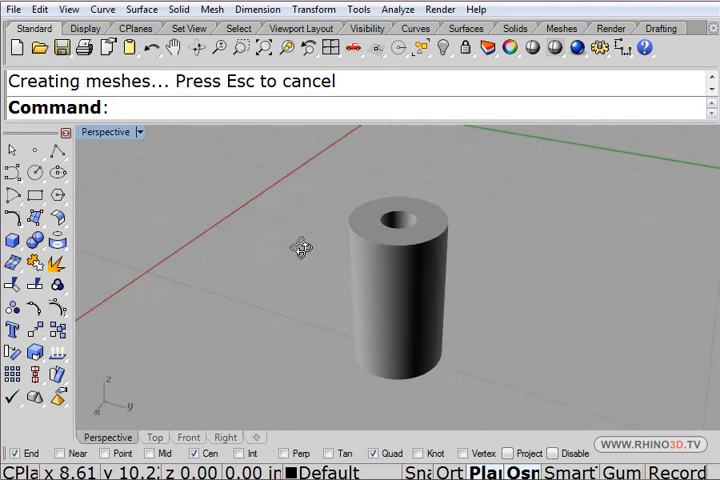
# Orbit and zoom in on the shaded boss and its centre hole.
pyautogui.moveTo(300, 246); pyautogui.dragTo(460, 258)
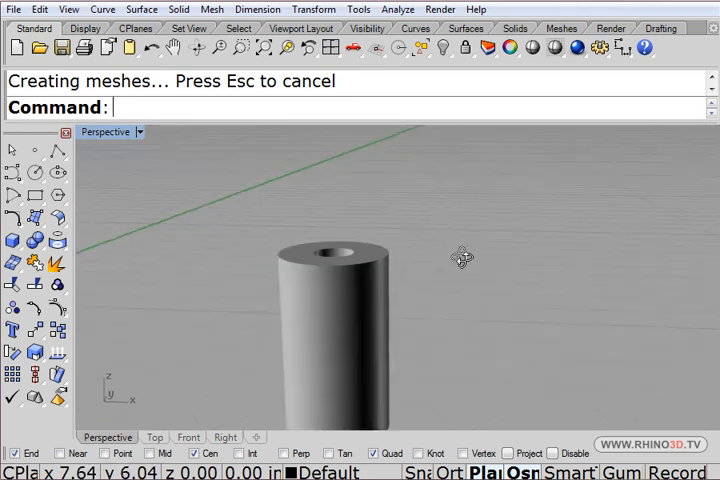
pyautogui.moveTo(460, 258); pyautogui.dragTo(364, 302)
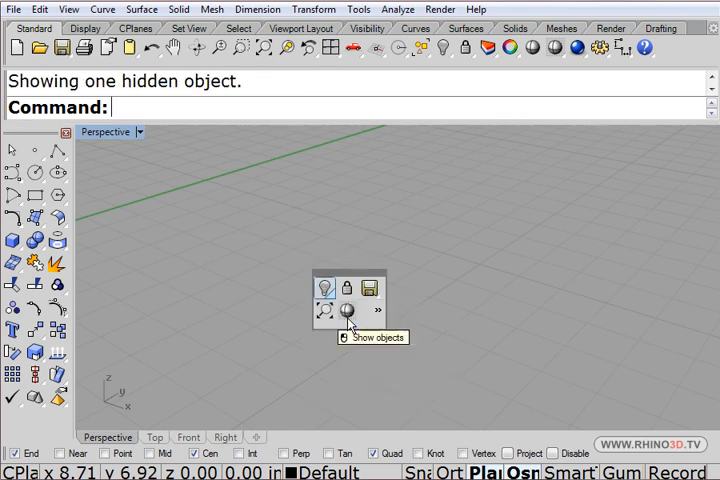
# Show the hidden part and orbit around the complete shaded assembly with the hollow boss.
pyautogui.click(346, 312)
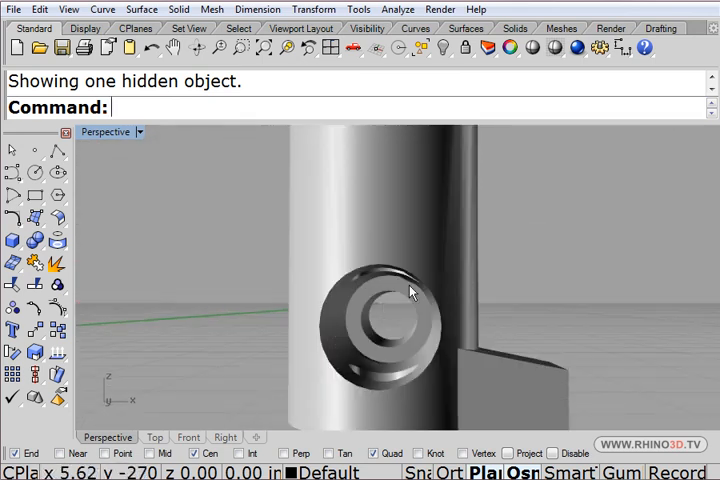
pyautogui.moveTo(410, 290); pyautogui.dragTo(356, 316)
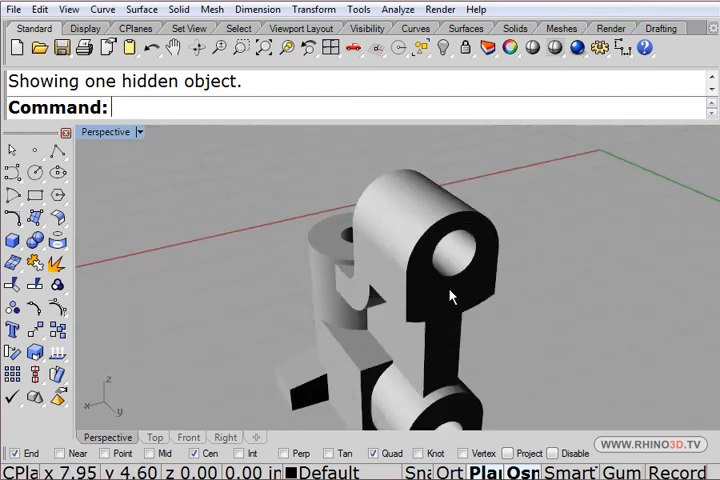
pyautogui.moveTo(450, 296); pyautogui.dragTo(396, 180)
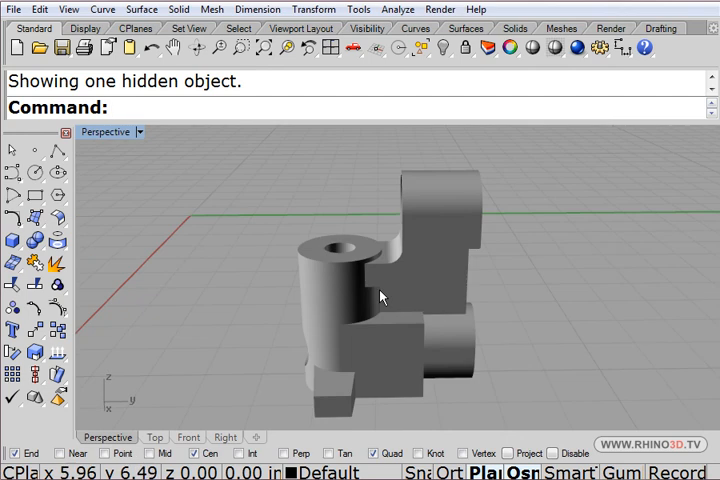
pyautogui.moveTo(380, 296); pyautogui.dragTo(350, 336)
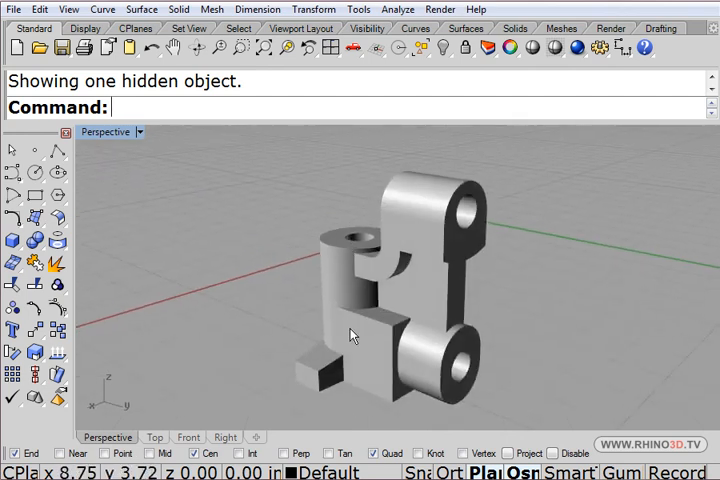